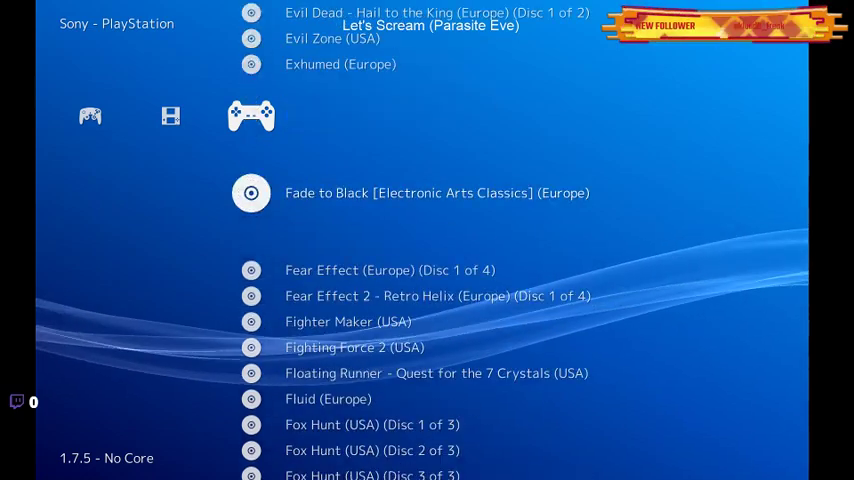
Scroll the Sony - PlayStation playlist down to the Parasite Eve entries
scroll(down, 3)
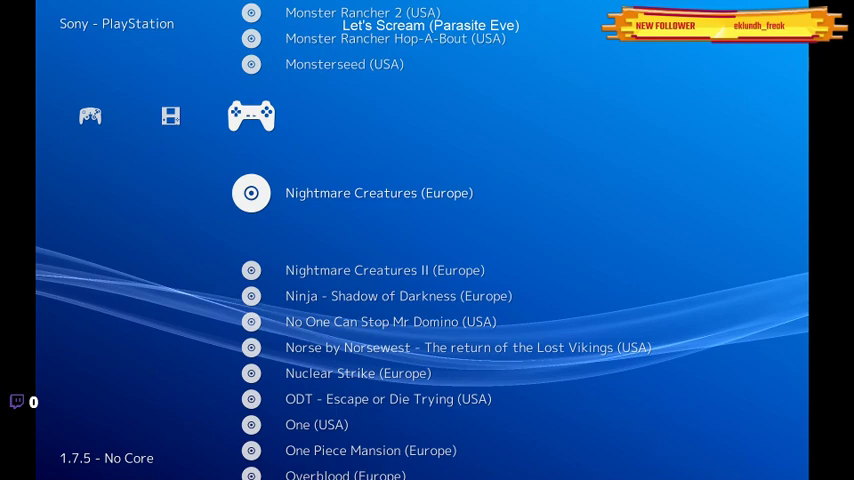
scroll(down, 3)
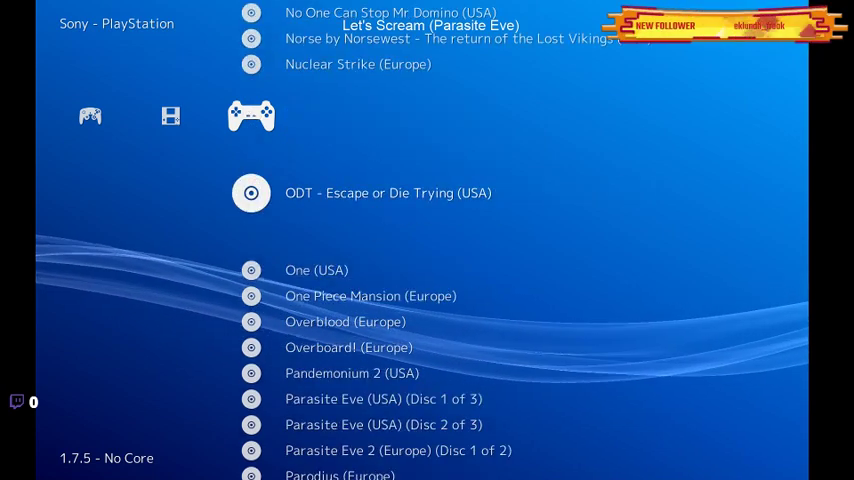
scroll(down, 3)
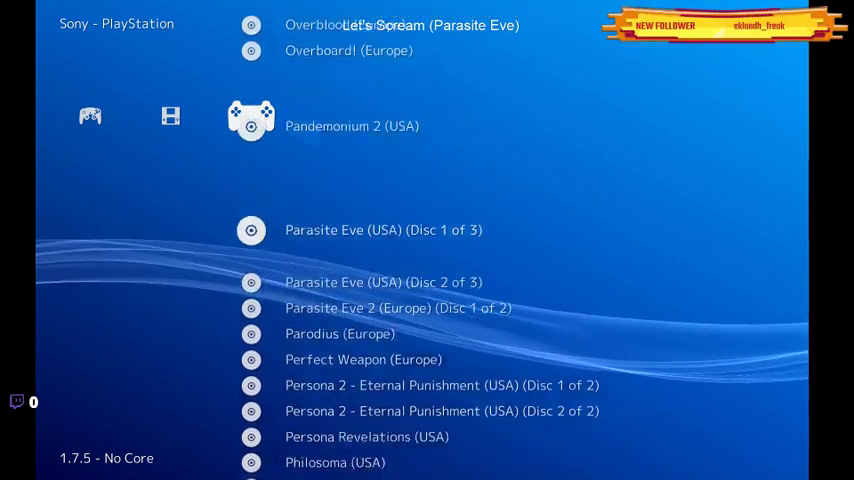
scroll(down, 3)
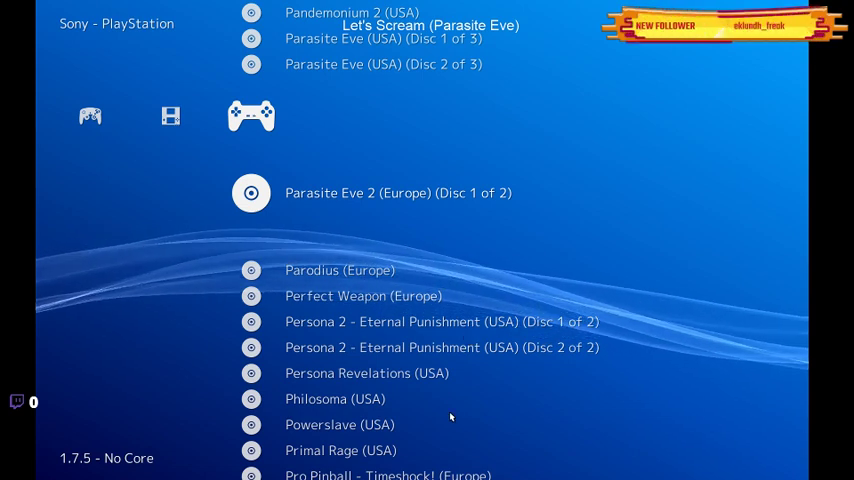
mouse_move(520, 182)
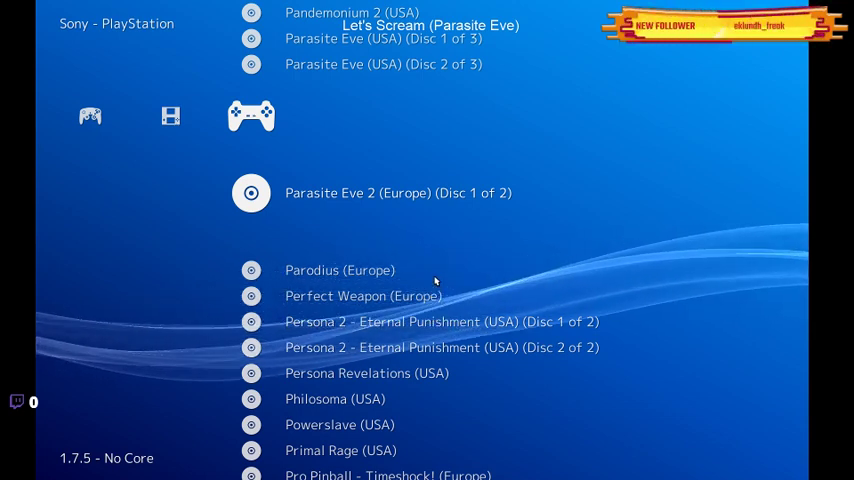
mouse_move(458, 230)
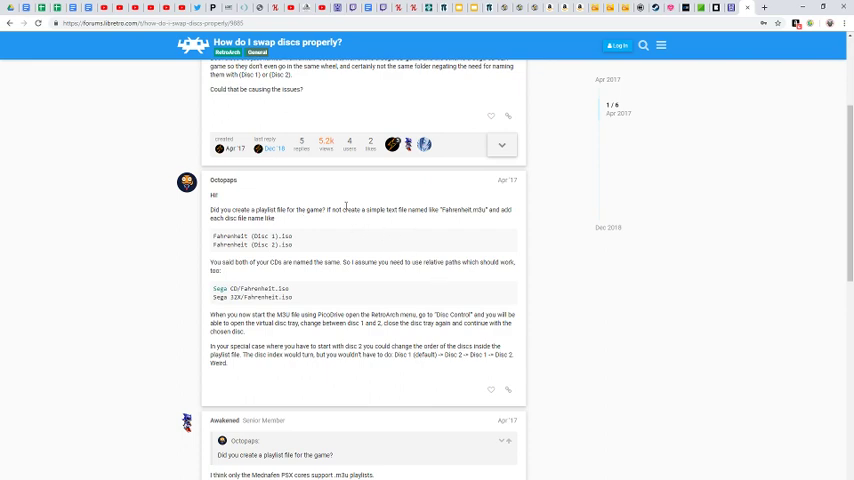
Scroll through the 'How do I swap discs properly?' forum thread
scroll(down, 3)
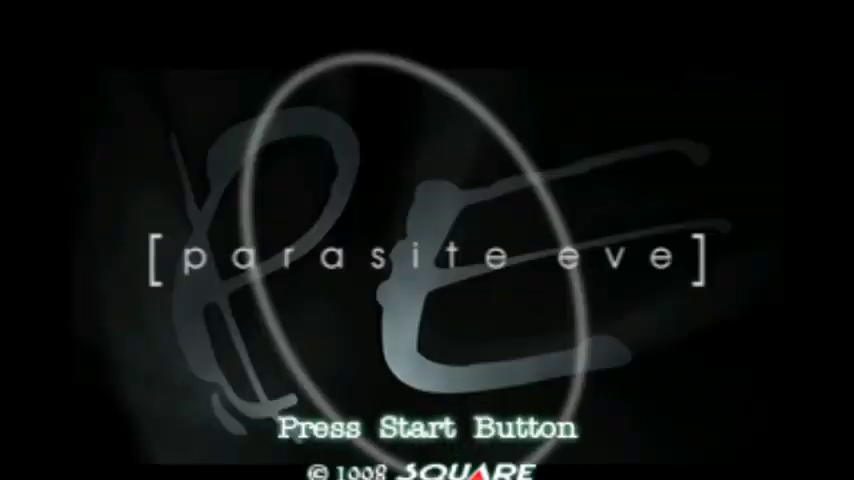
Pass Parasite Eve's title screen, then open Disk Control from the F1 Quick Menu
key(enter)
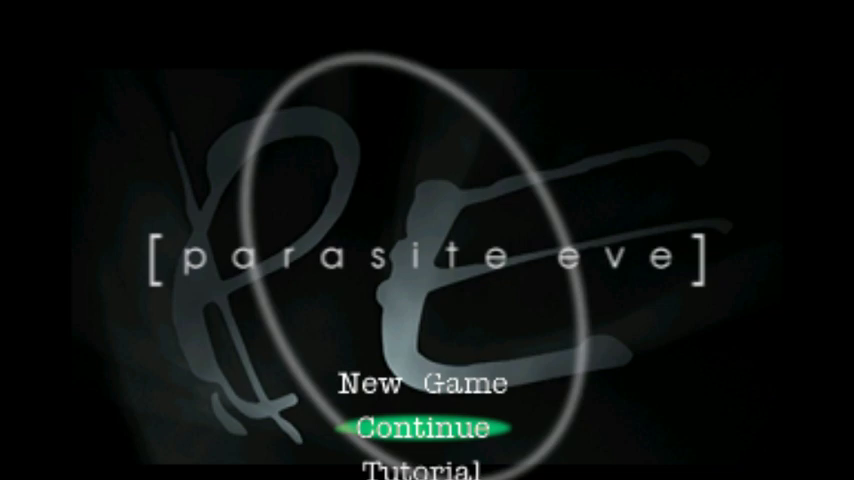
key(F1)
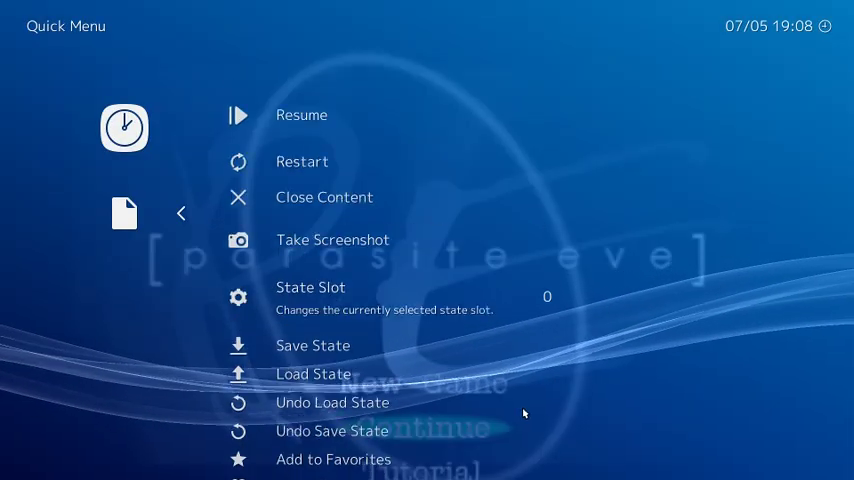
scroll(down, 3)
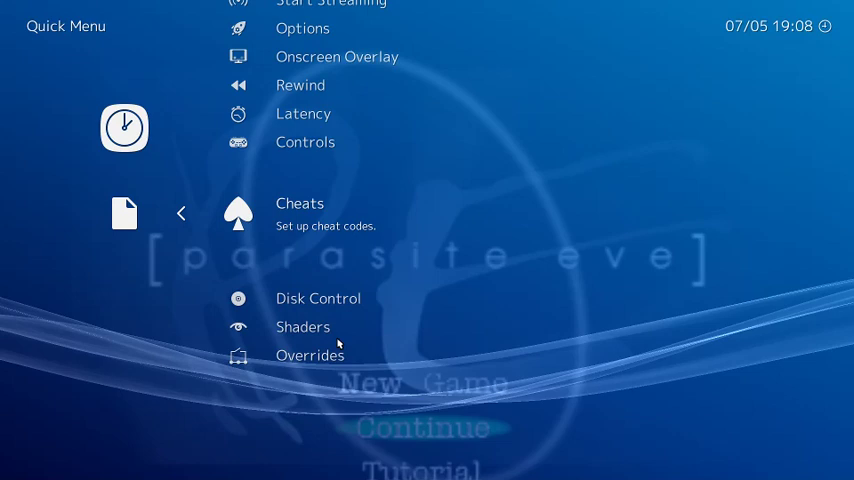
click(318, 298)
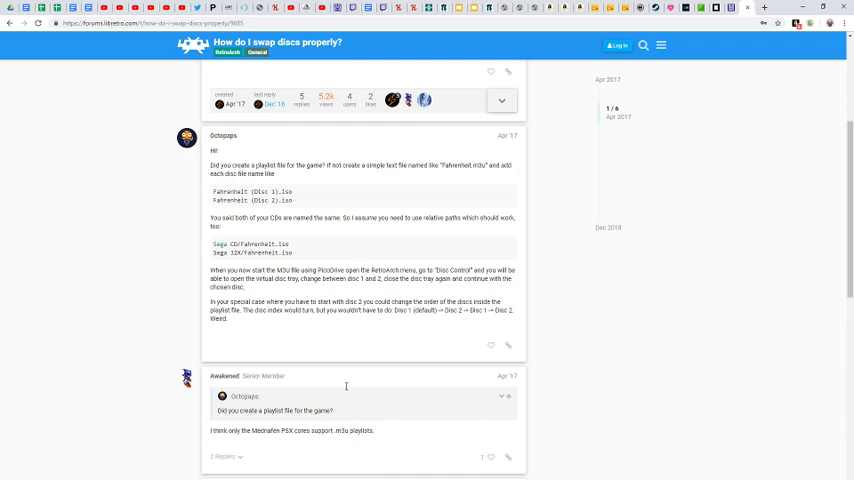
mouse_move(320, 384)
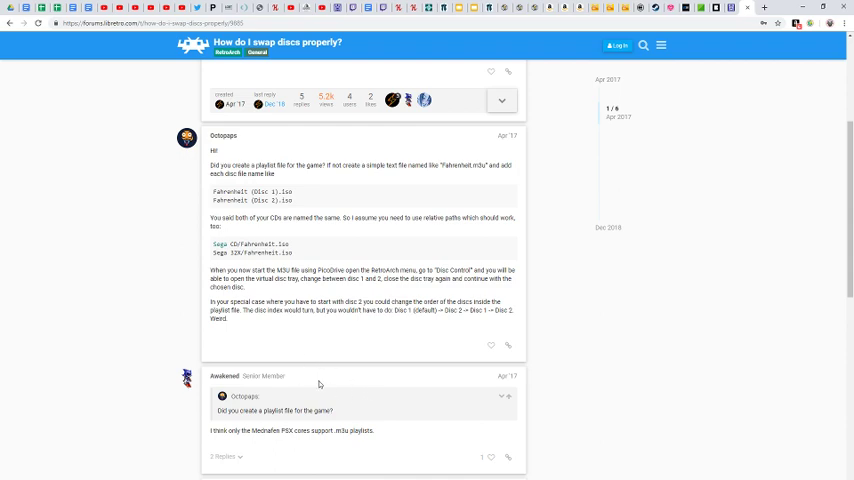
scroll(down, 3)
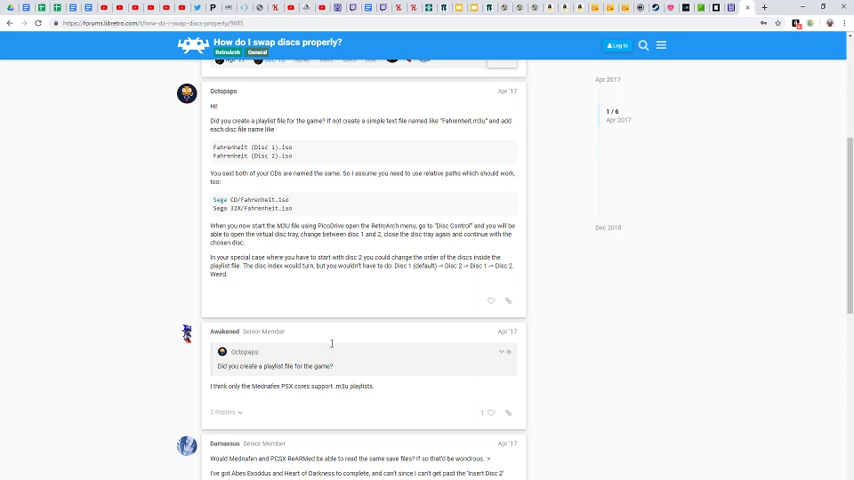
mouse_move(344, 338)
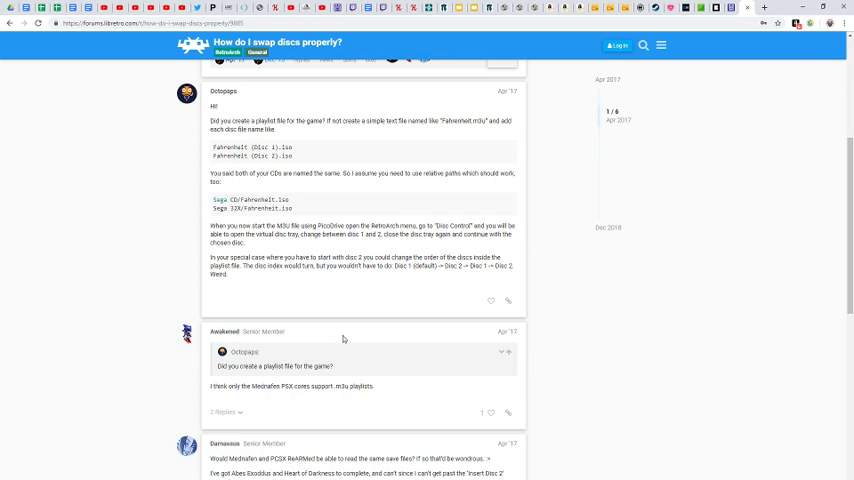
mouse_move(210, 203)
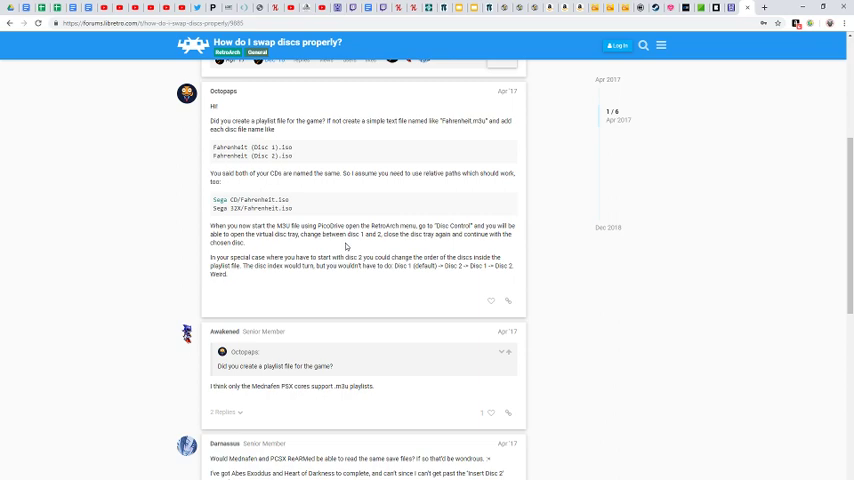
mouse_move(485, 245)
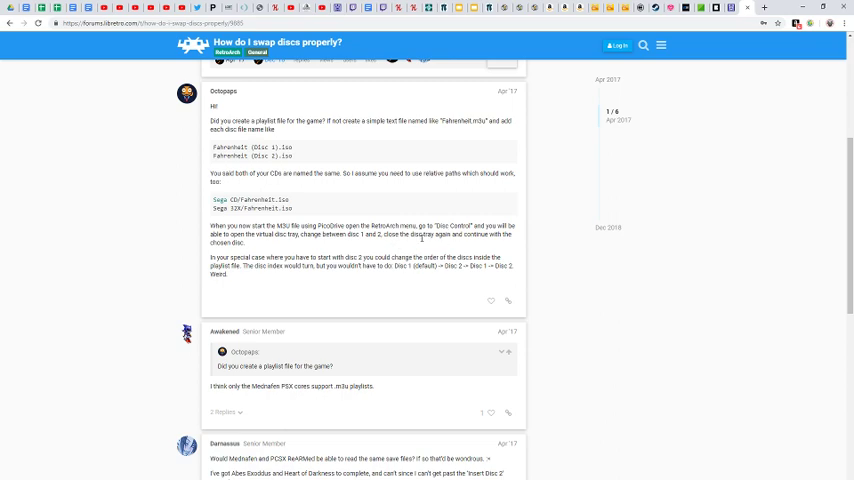
mouse_move(357, 252)
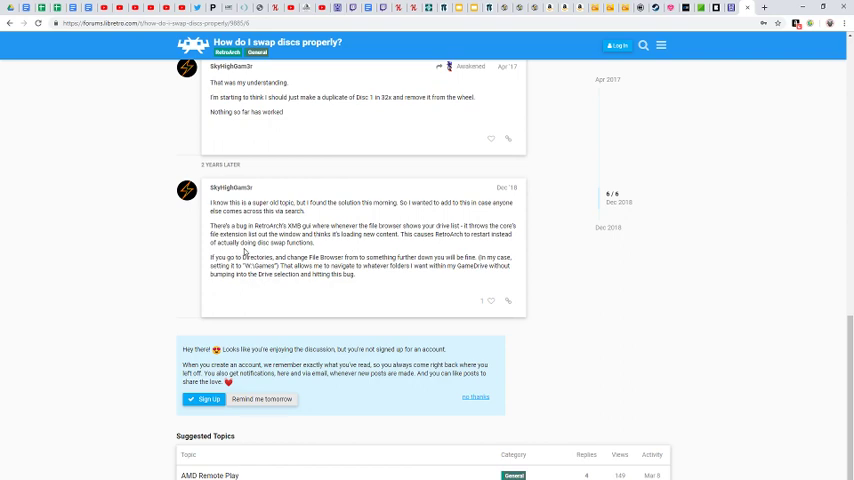
mouse_move(245, 251)
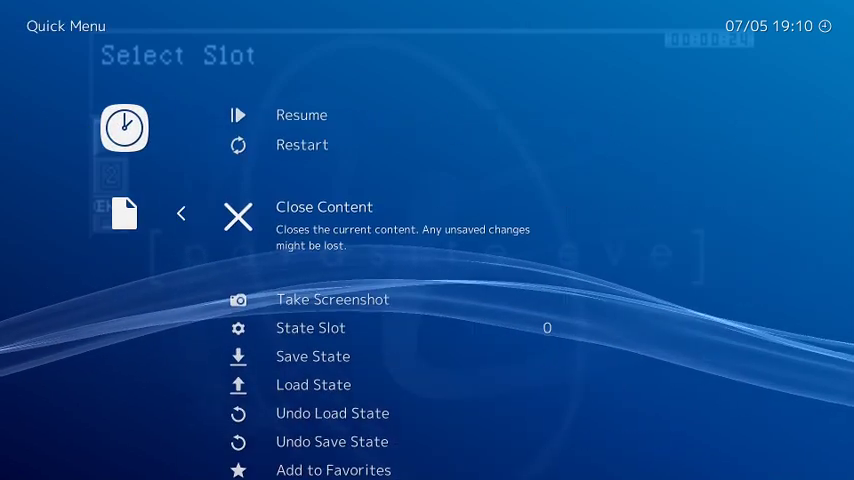
Open the Quick Menu over the game's Insert Disc 2 prompt
click(301, 114)
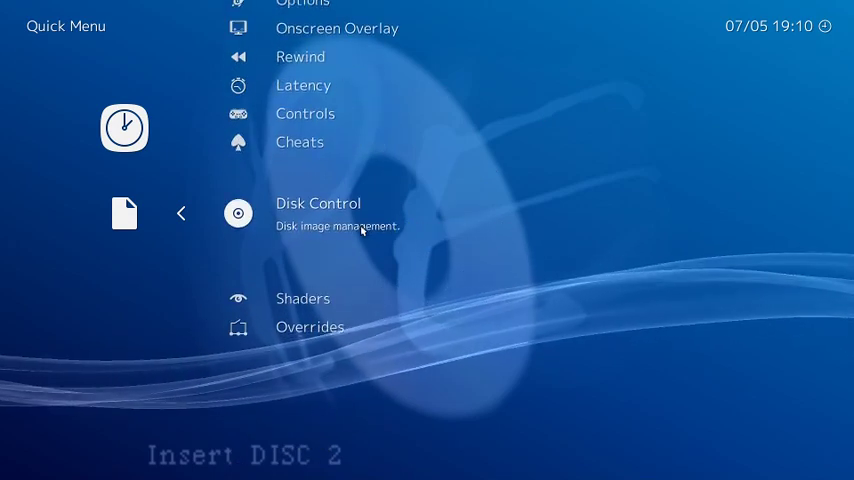
Enter Disk Control and scroll down to Disk Image Append
click(318, 203)
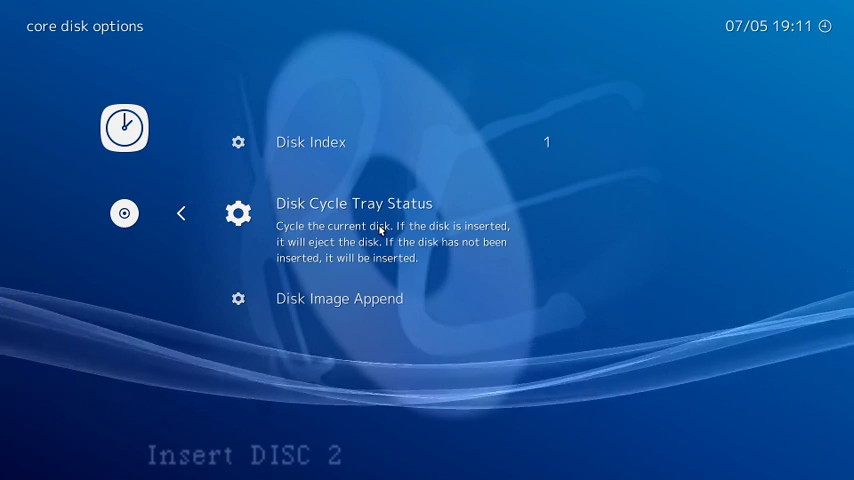
scroll(down, 3)
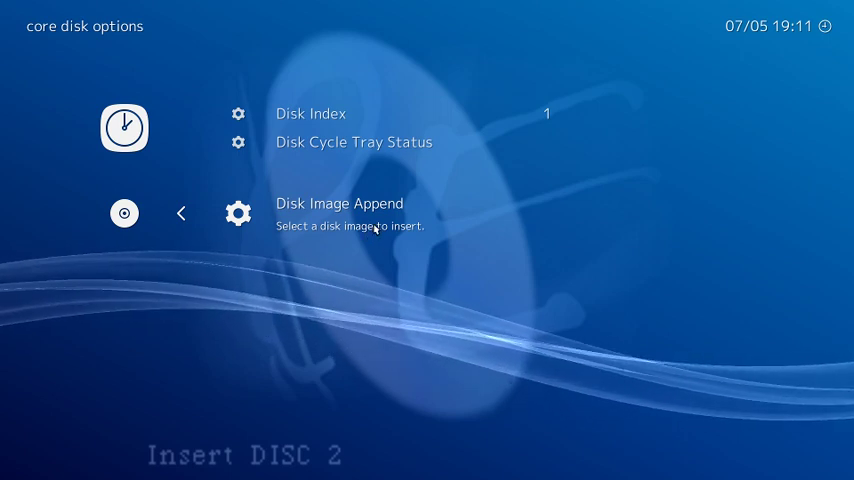
Open Disk Image Append and scroll to the Parasite Eve (USA) disc files
click(340, 203)
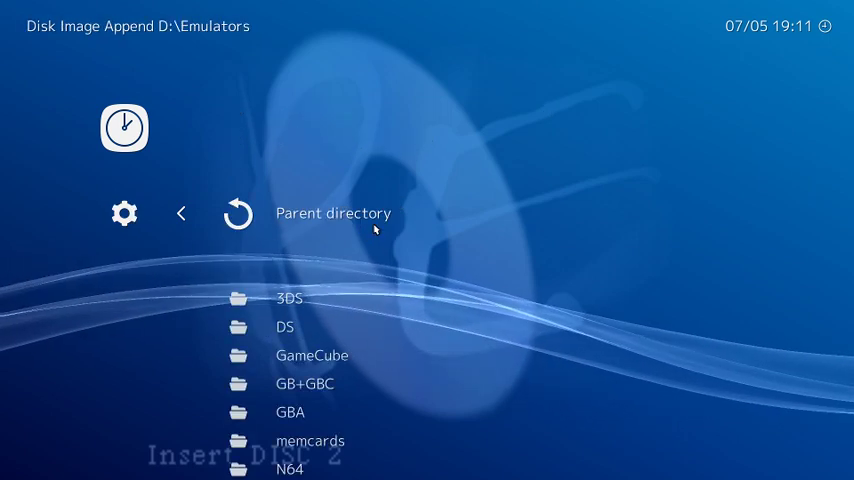
scroll(down, 3)
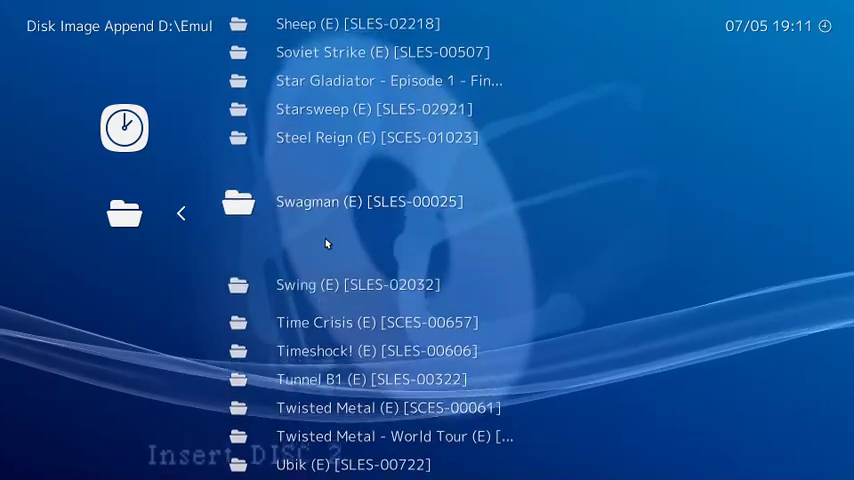
scroll(down, 3)
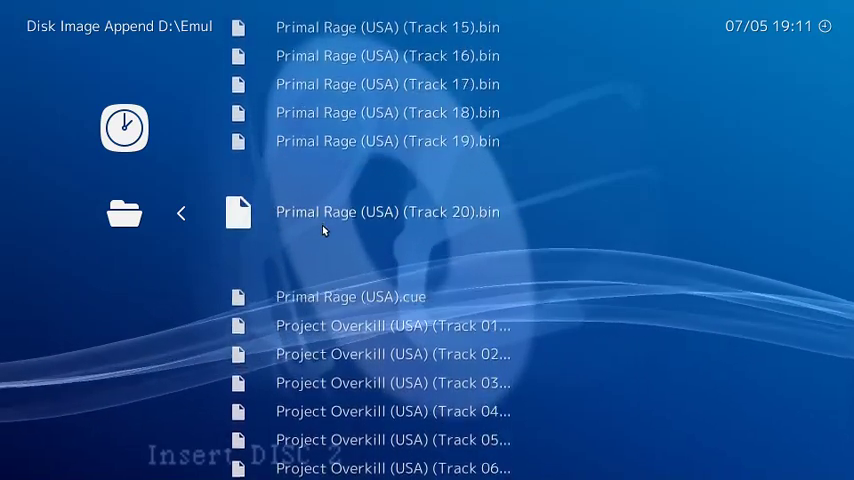
scroll(down, 3)
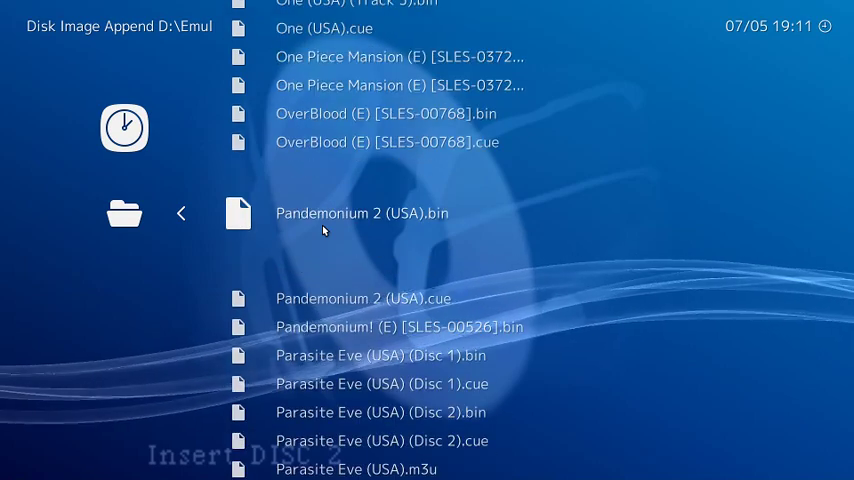
scroll(down, 3)
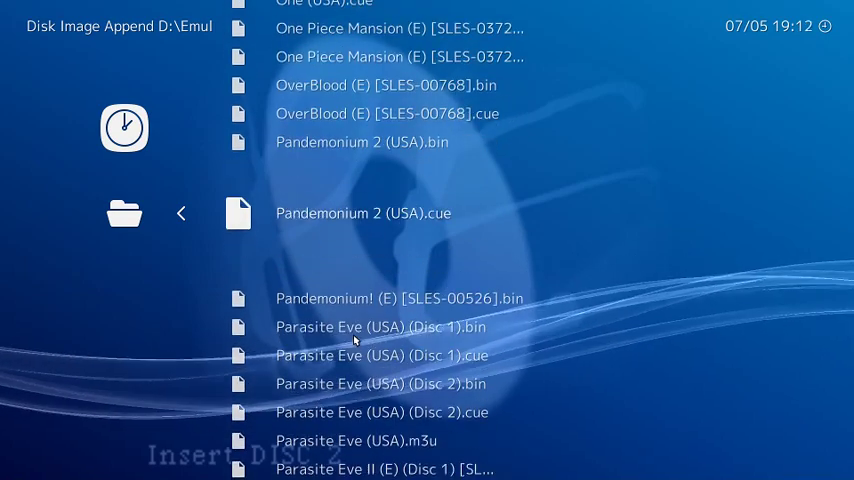